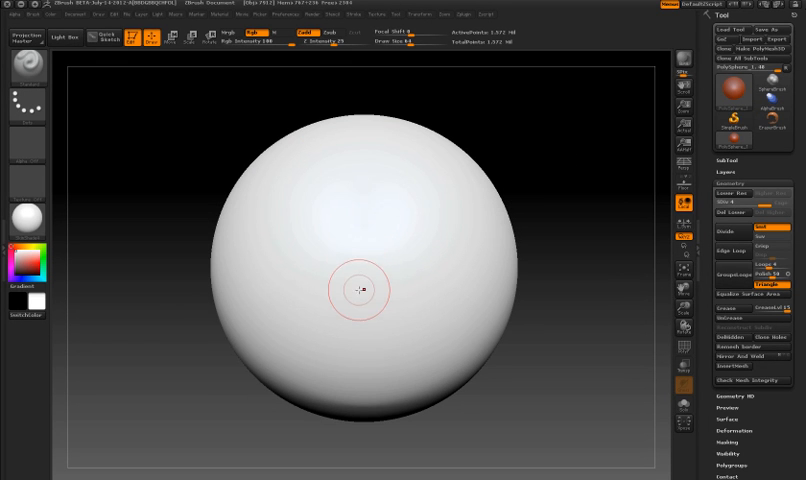
pyautogui.moveTo(441, 82)
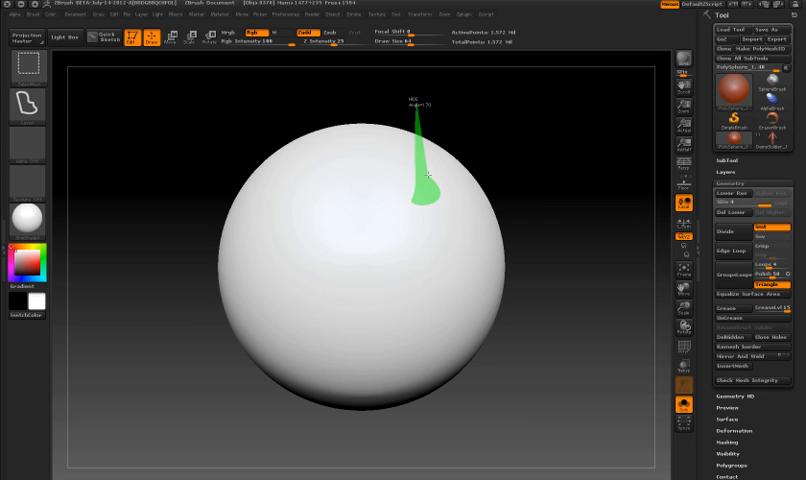
# Step: Sketch a test lasso stroke over the top of the sphere with the Select brush
pyautogui.moveTo(418, 175); pyautogui.dragTo(450, 262)
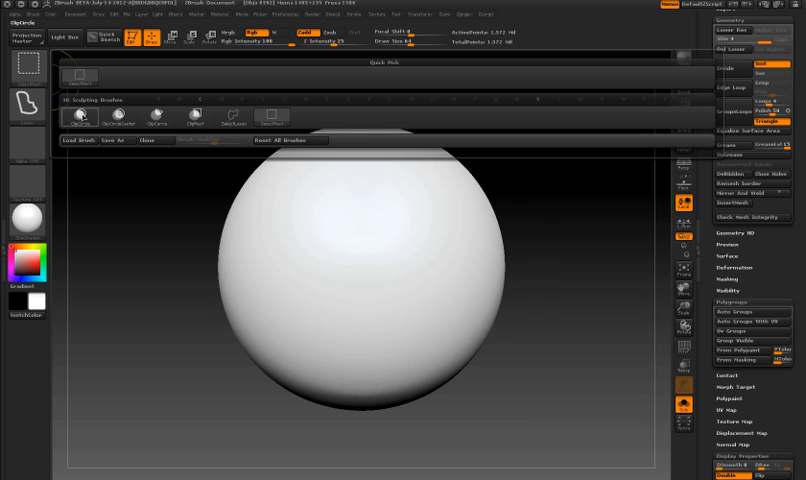
pyautogui.moveTo(158, 118)
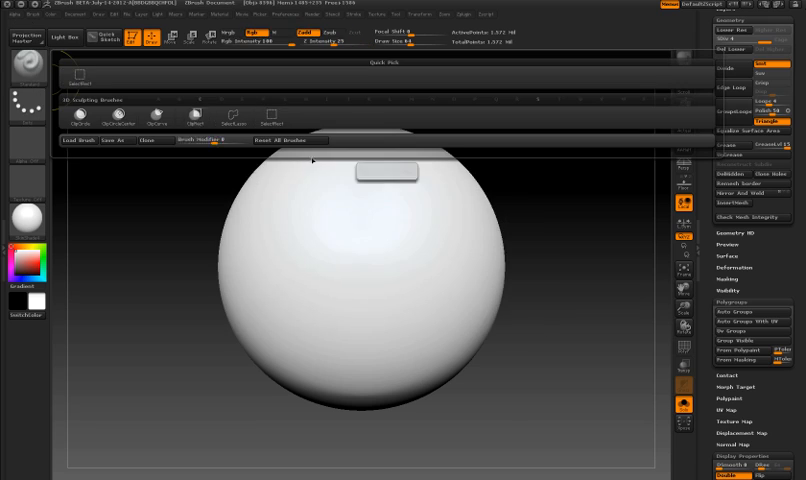
# Step: Dismiss the Brush palette, returning to the default sculpting brush on the intact sphere
pyautogui.moveTo(328, 93); pyautogui.dragTo(522, 248)
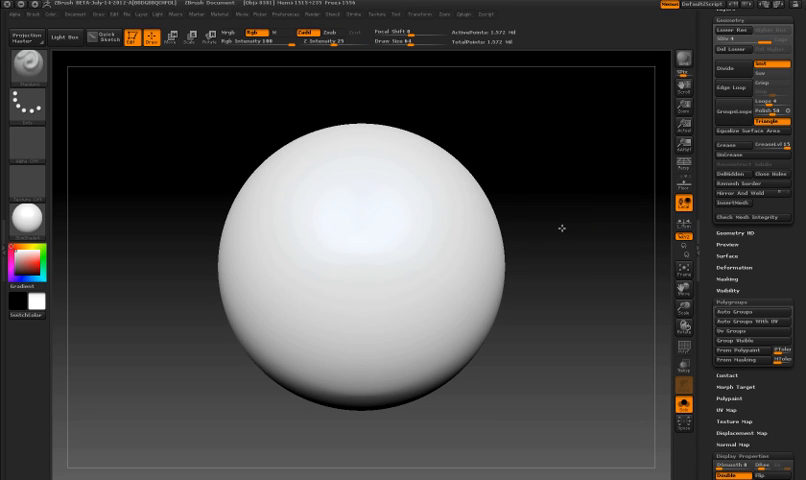
pyautogui.moveTo(430, 108)
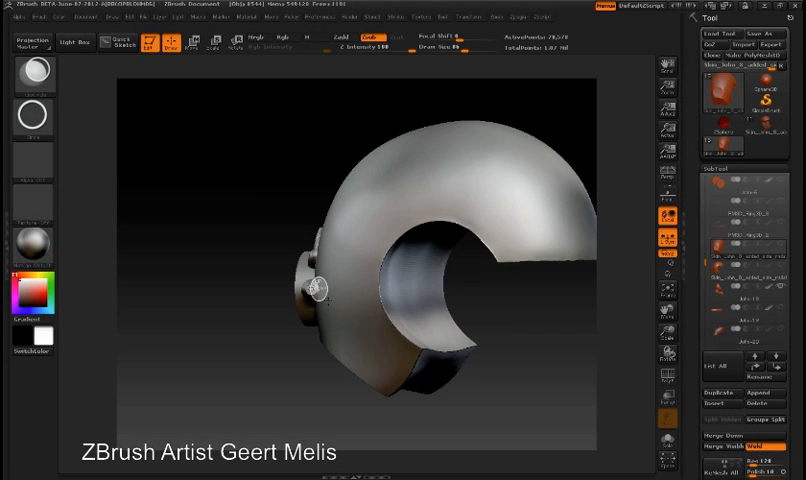
pyautogui.moveTo(320, 300)
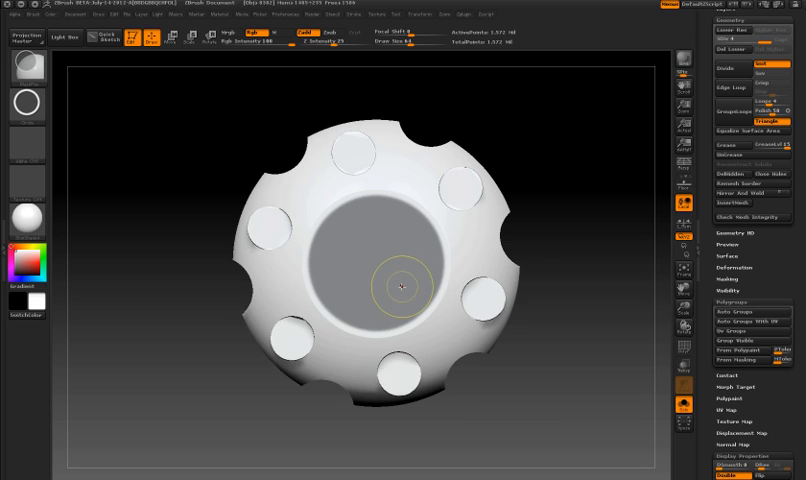
pyautogui.moveTo(418, 293)
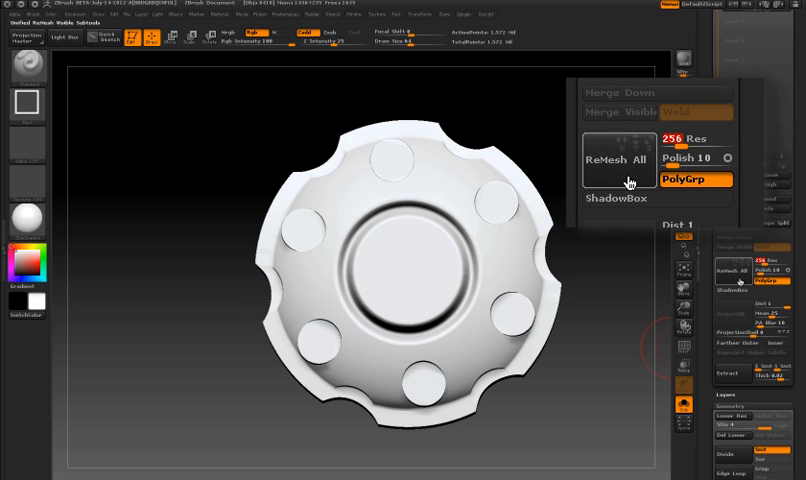
# Step: ReMesh All the hubcap subtools into one mesh and ProjectAll the original detail onto it
pyautogui.click(617, 159)
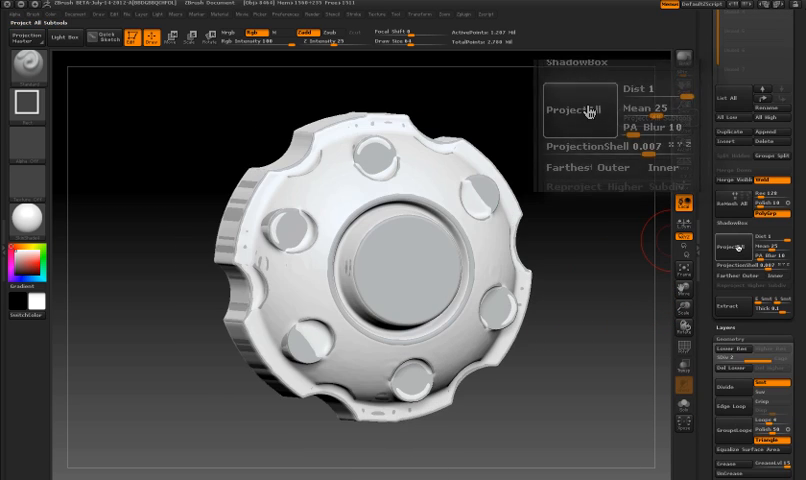
pyautogui.click(570, 110)
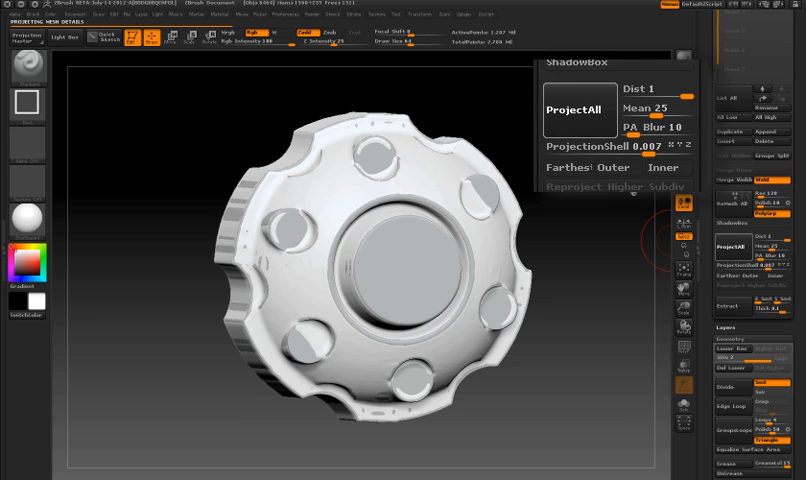